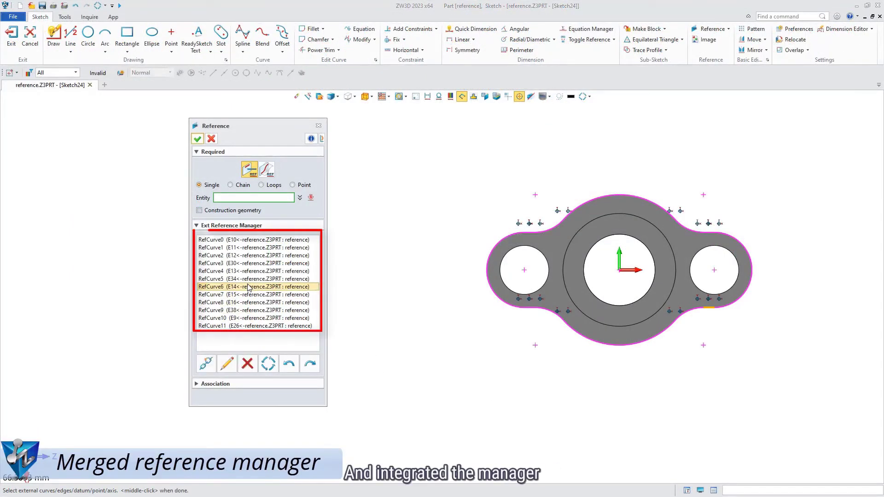
Step: Delete all RefCurve entries in the Ext Reference Manager until the list is empty
{"action": "left_click", "coordinate": [247, 363]}
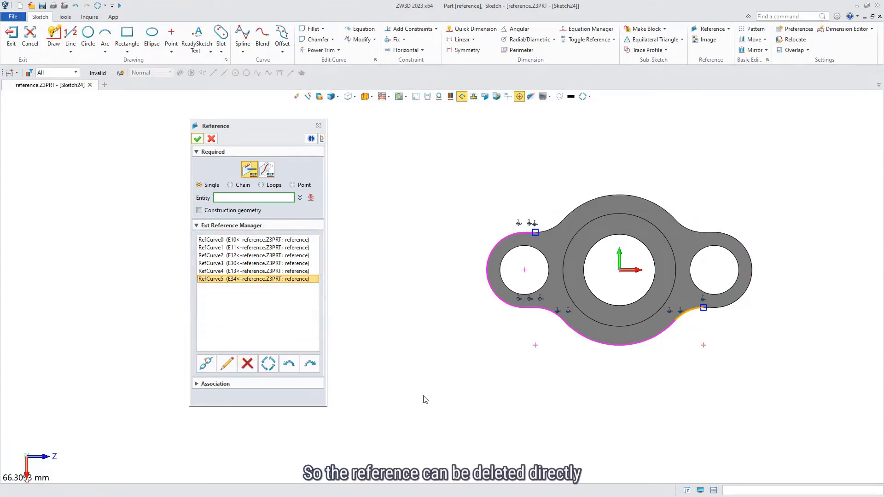
{"action": "left_click", "coordinate": [247, 363]}
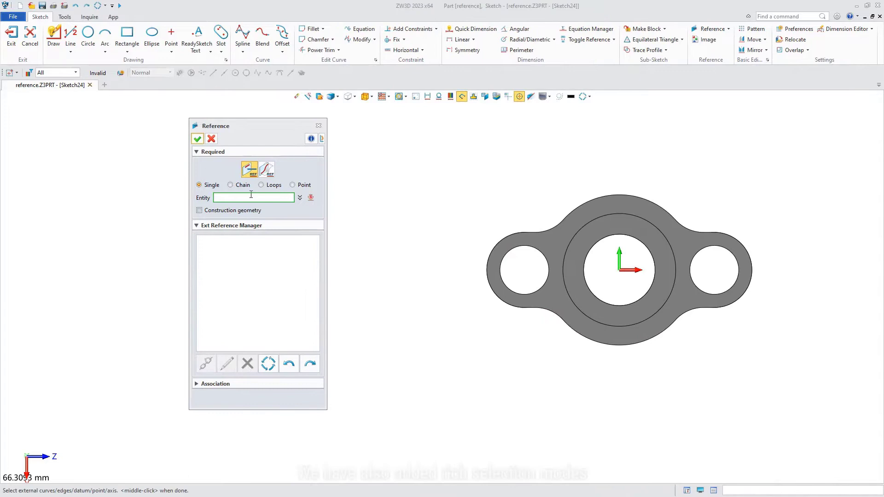
Step: Switch to Chain picking between picks and pick the part's top arc
{"action": "left_click", "coordinate": [230, 184]}
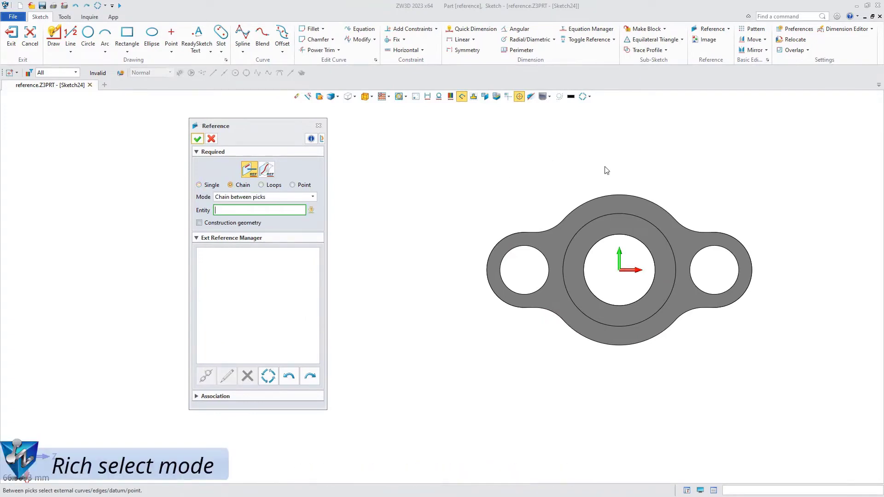
{"action": "left_click", "coordinate": [615, 198]}
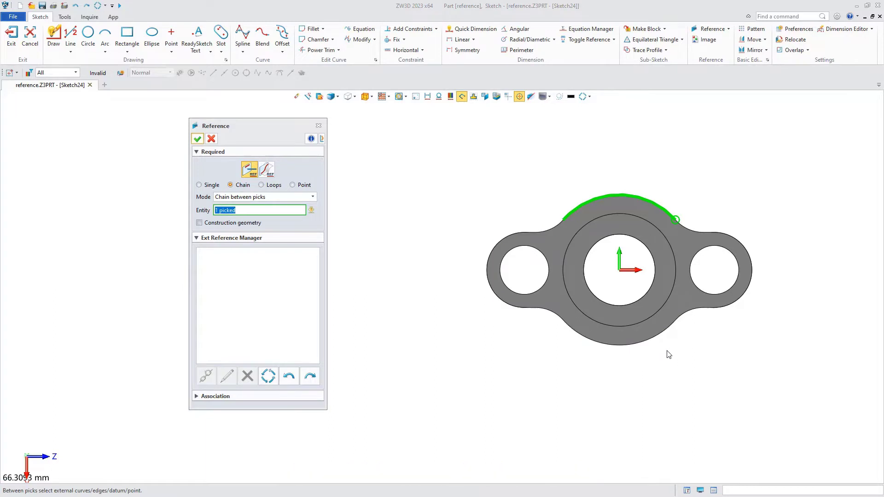
{"action": "mouse_move", "coordinate": [665, 349]}
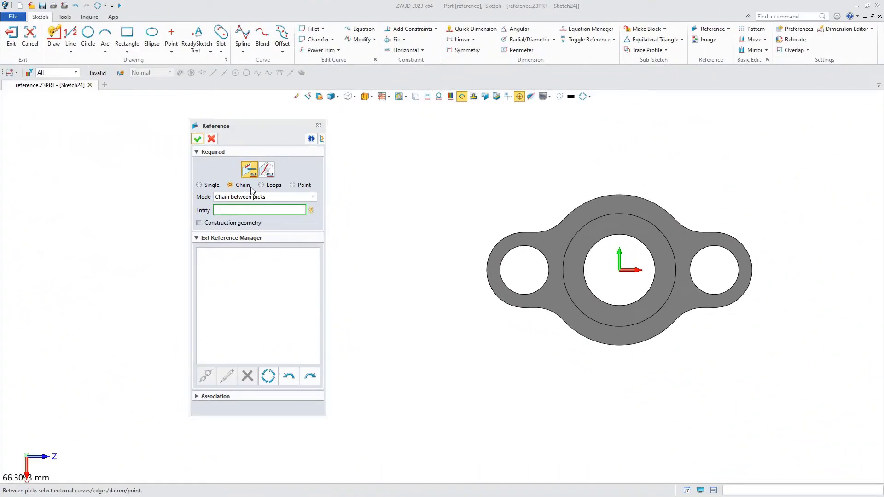
Step: Switch to Loops picking, choose a loop type, and reference the boundary as twelve curves
{"action": "left_click", "coordinate": [261, 185]}
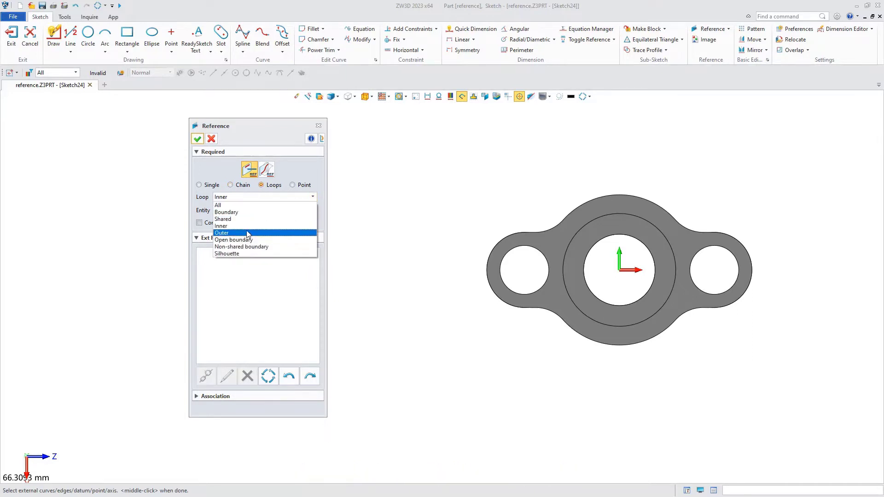
{"action": "mouse_move", "coordinate": [247, 226]}
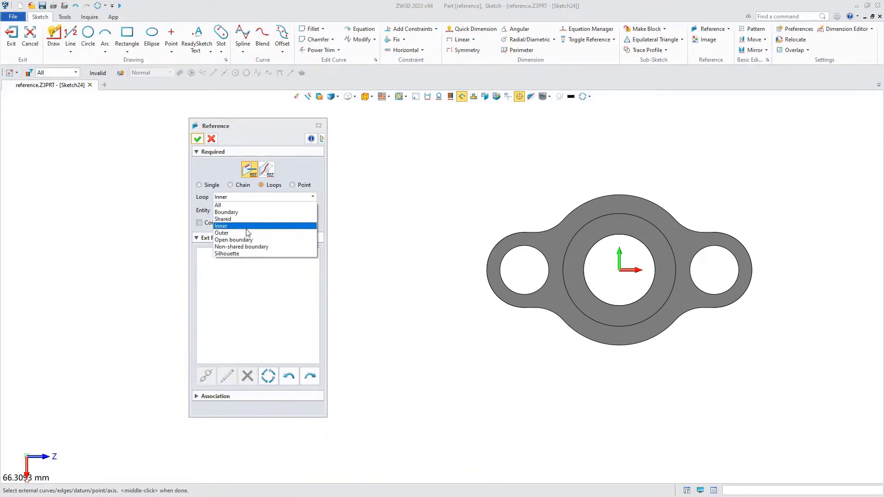
{"action": "left_click", "coordinate": [220, 226]}
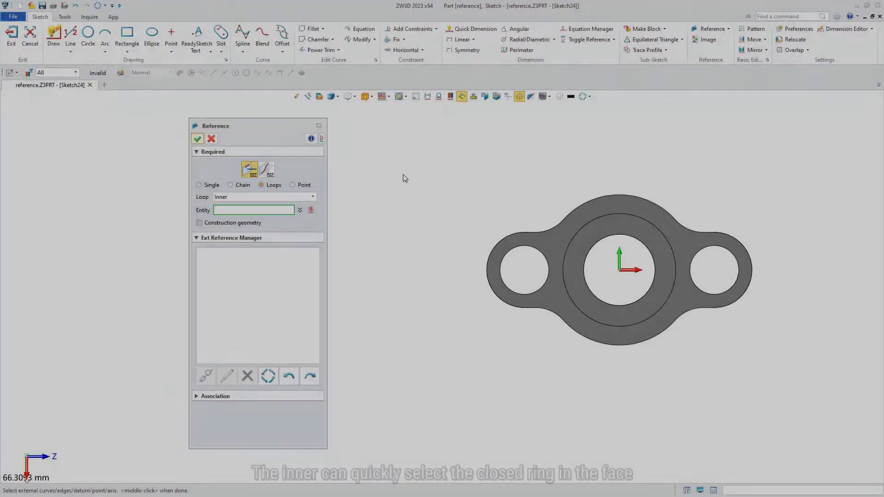
{"action": "left_click", "coordinate": [265, 197]}
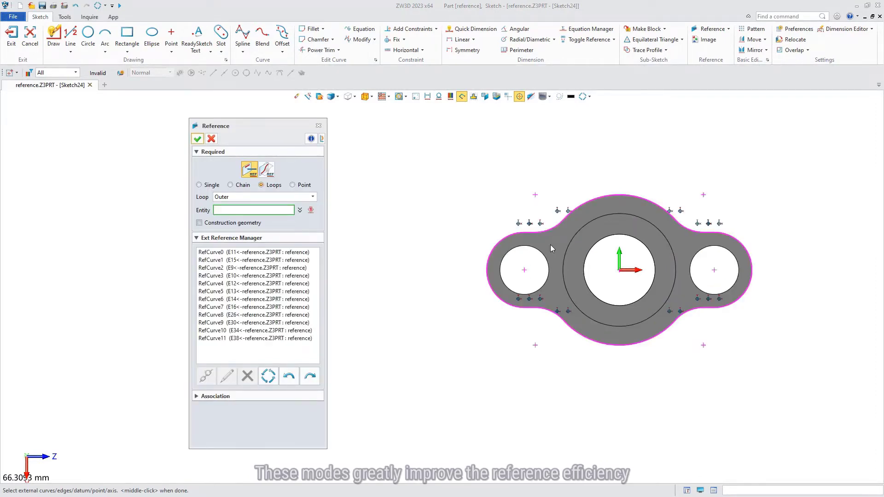
Step: Toggle Chain, then re-select Loops with Outer as the loop type
{"action": "left_click", "coordinate": [230, 185]}
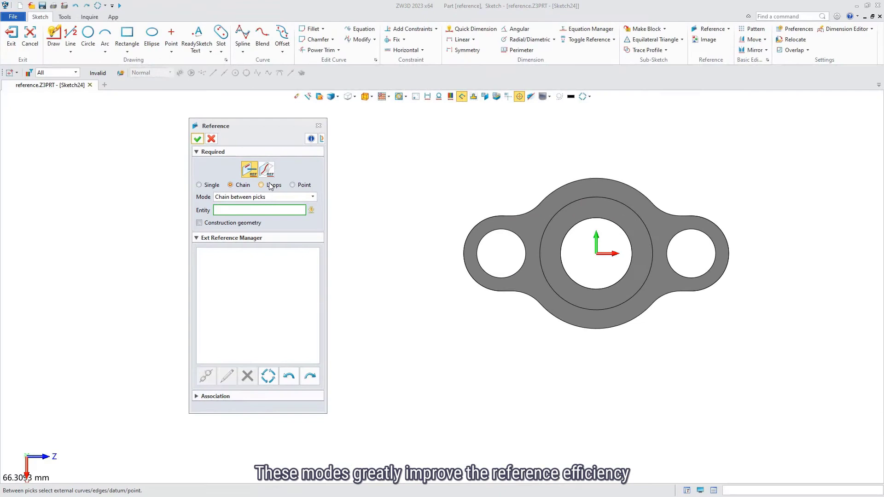
{"action": "left_click", "coordinate": [261, 185]}
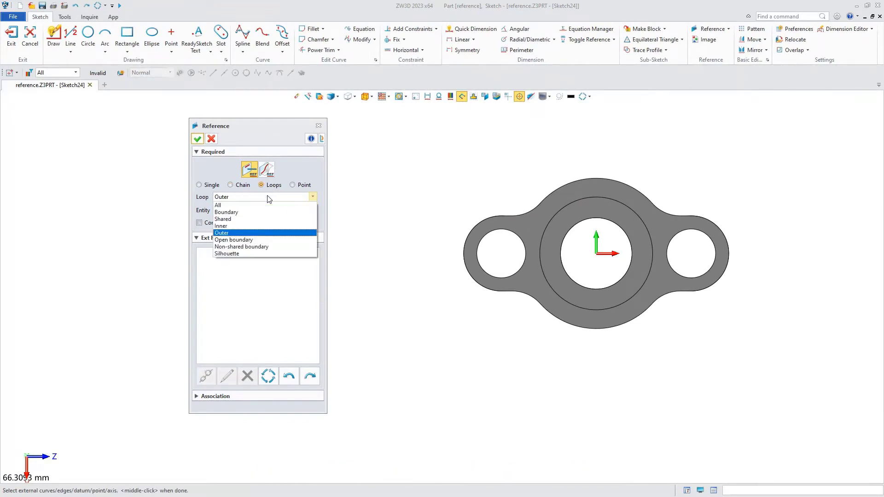
{"action": "left_click", "coordinate": [222, 233]}
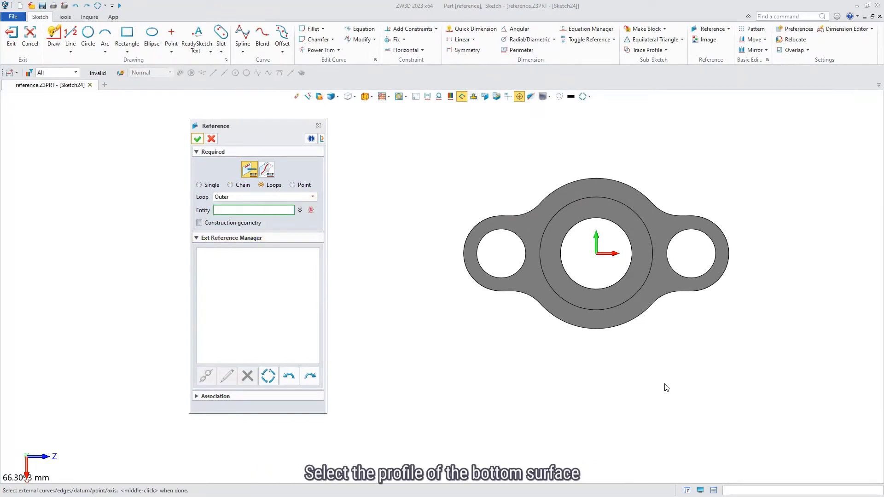